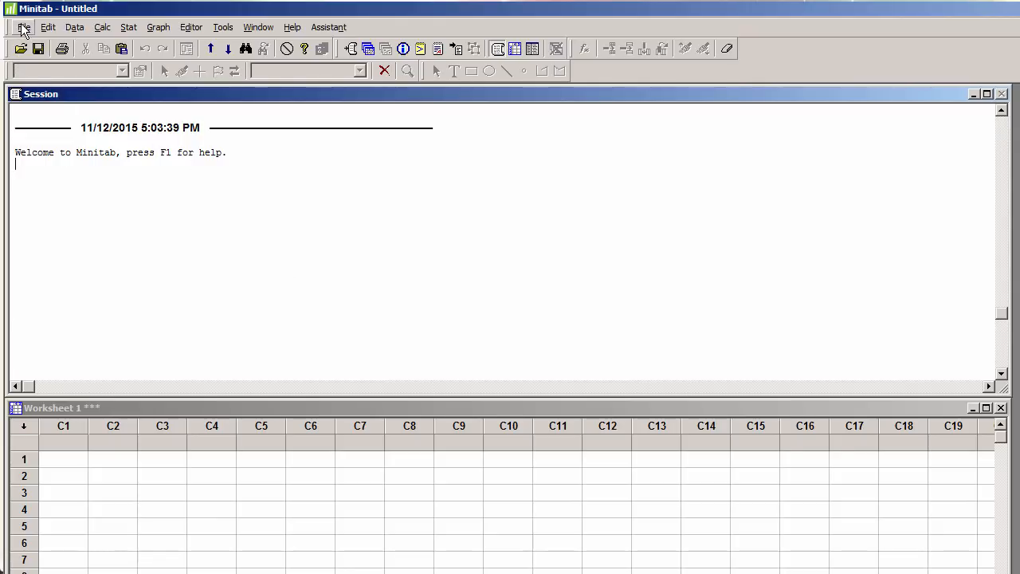
- Open ACMEBirdseed.csv as a worksheet with Day and Can 1–5 columns loaded
left_click(24, 29)
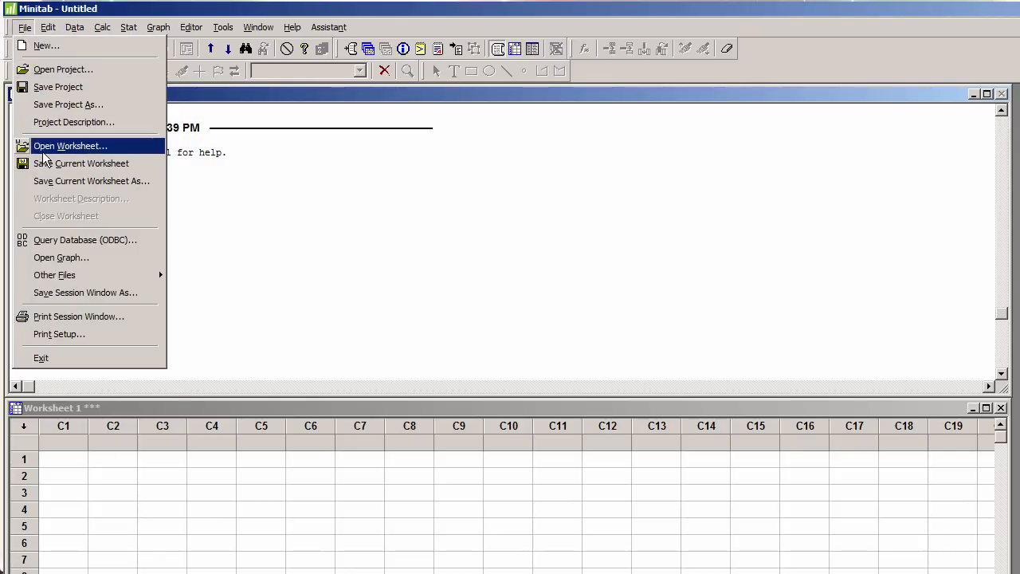
left_click(71, 147)
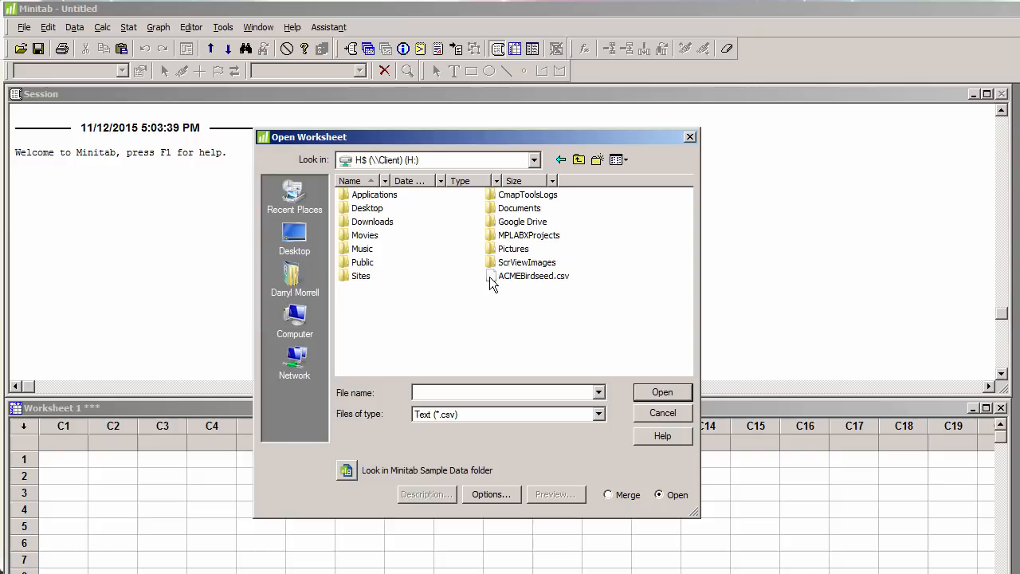
left_click(534, 276)
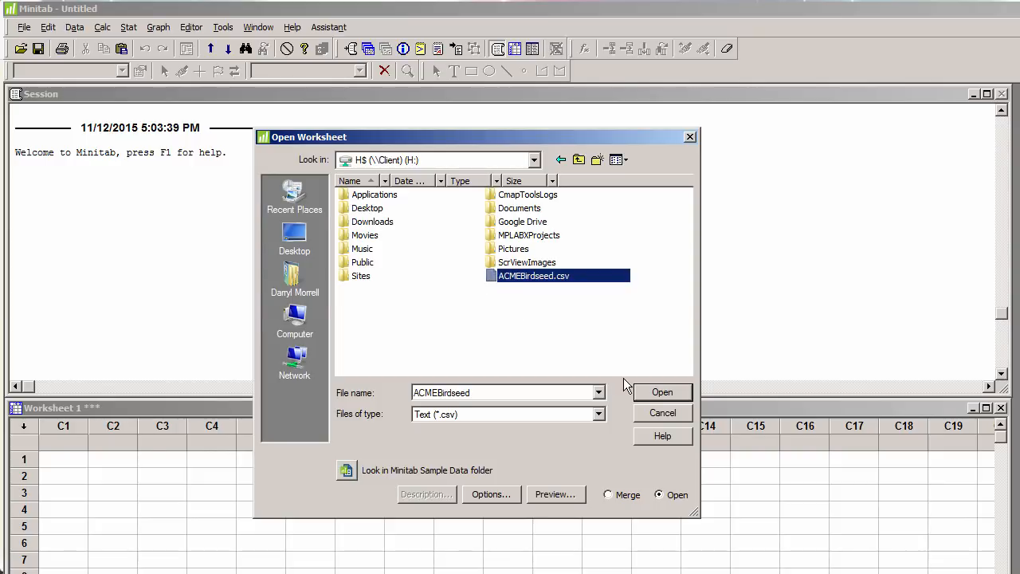
left_click(663, 392)
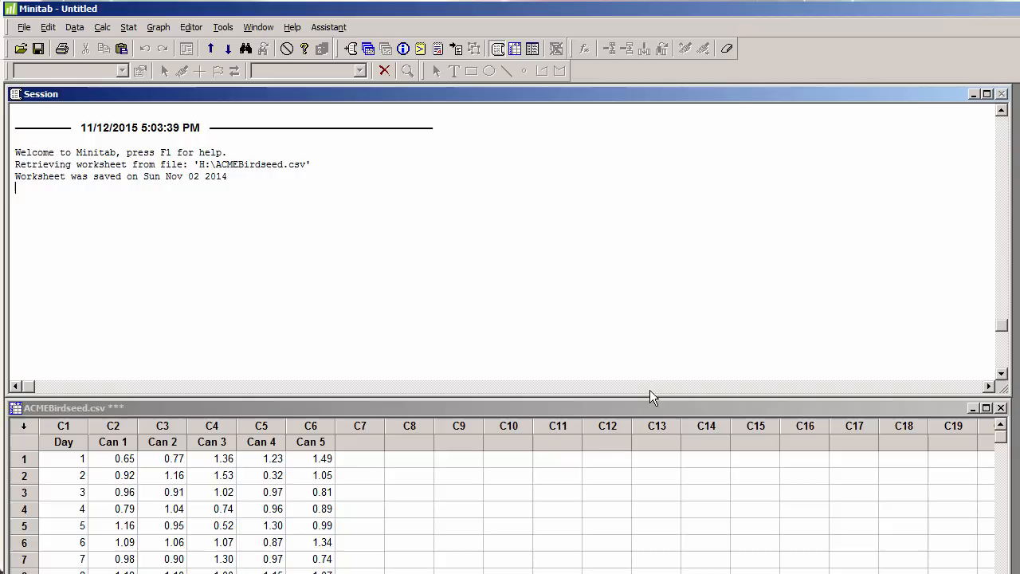
mouse_move(129, 27)
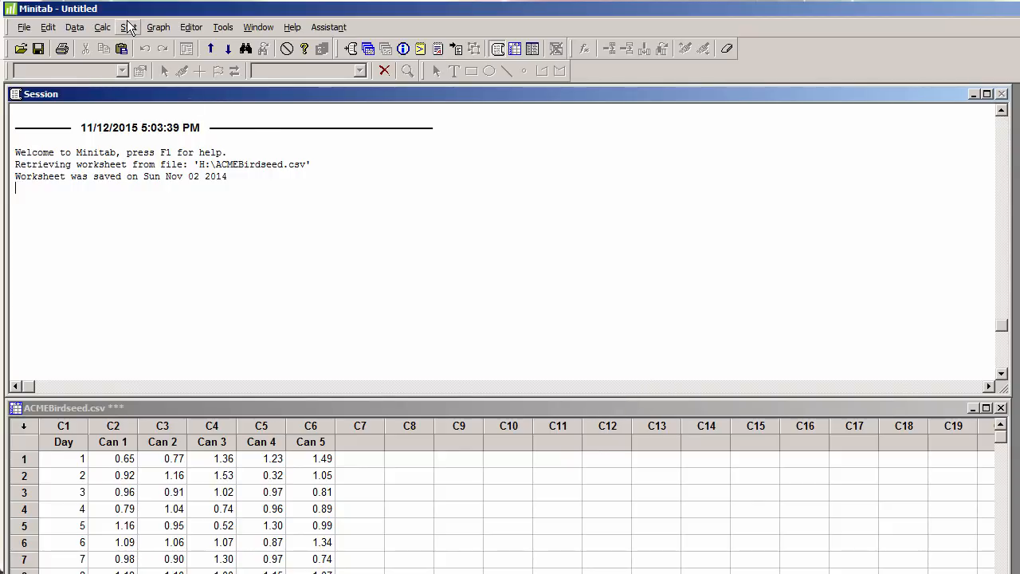
- Start an Xbar-R chart from Stat > Control Charts > Variables Charts for Subgroups
left_click(129, 25)
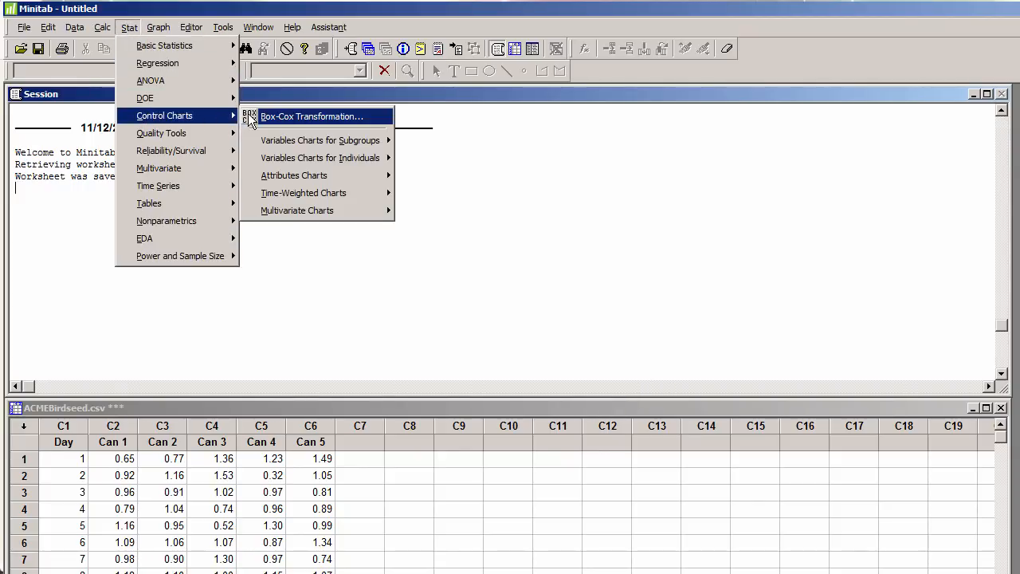
mouse_move(320, 140)
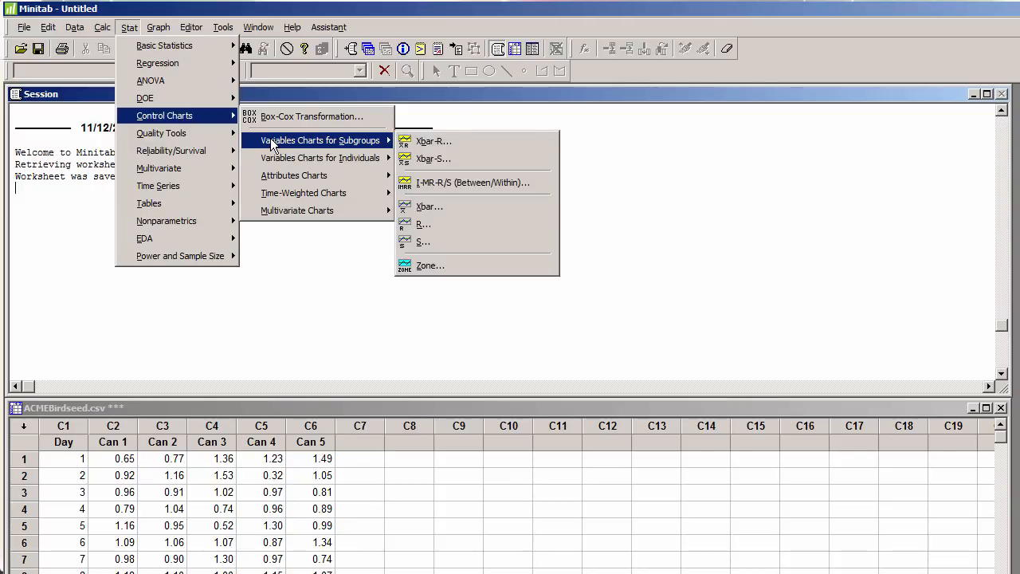
mouse_move(434, 140)
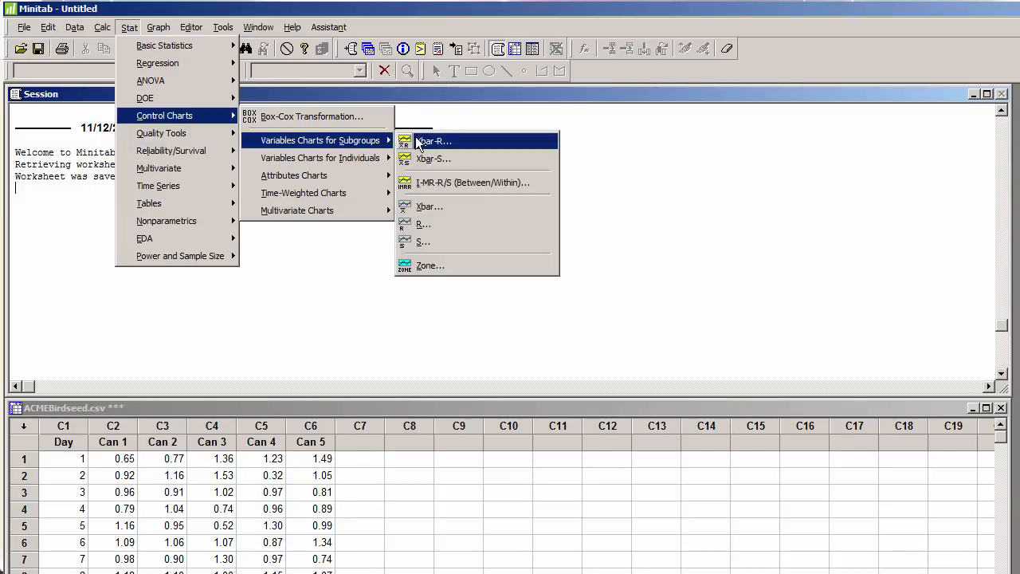
left_click(433, 140)
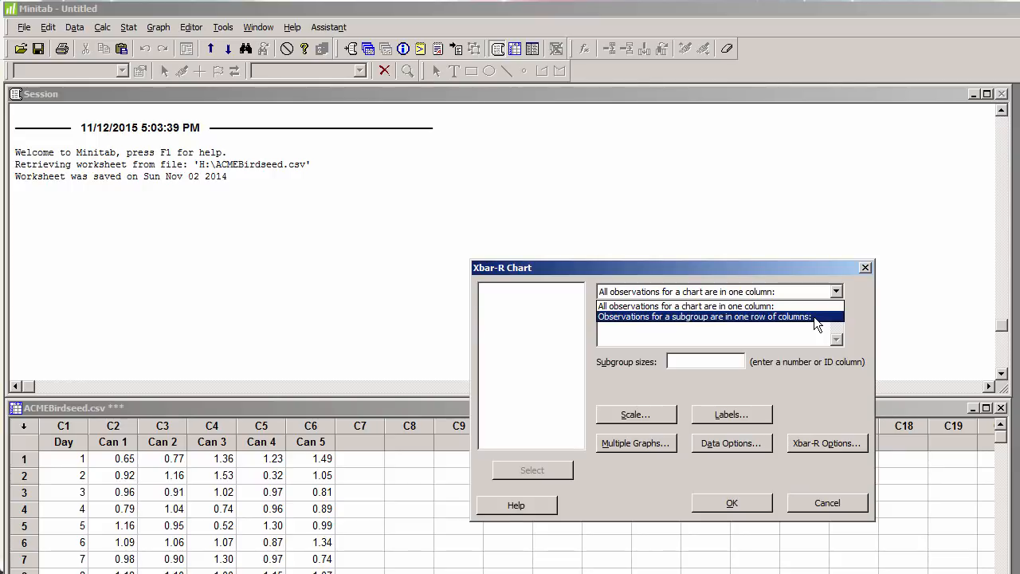
- Treat each row of Can 1–Can 5 (C2–C6) as one subgroup and generate the Xbar-R chart
left_click(703, 315)
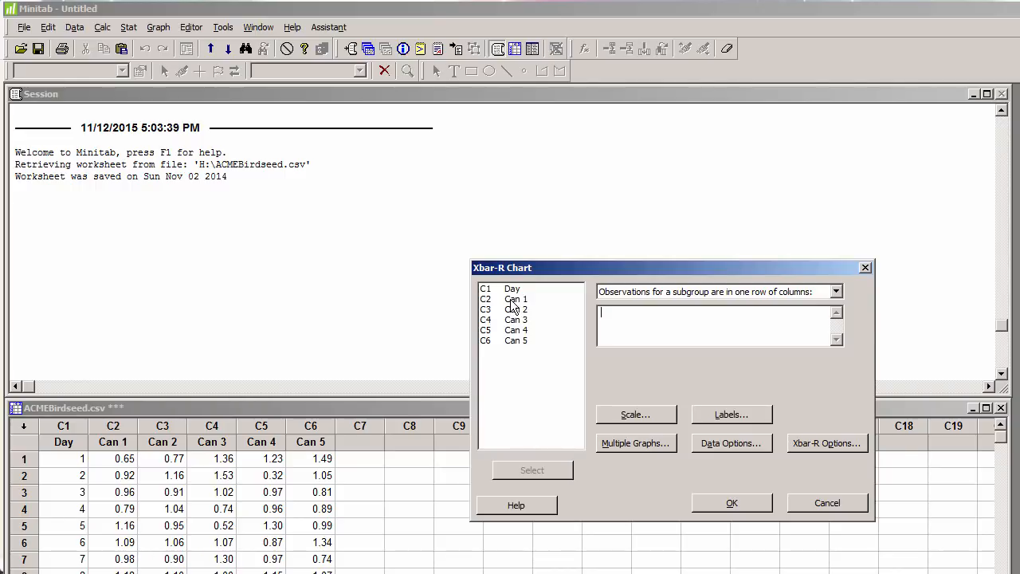
left_click(516, 300)
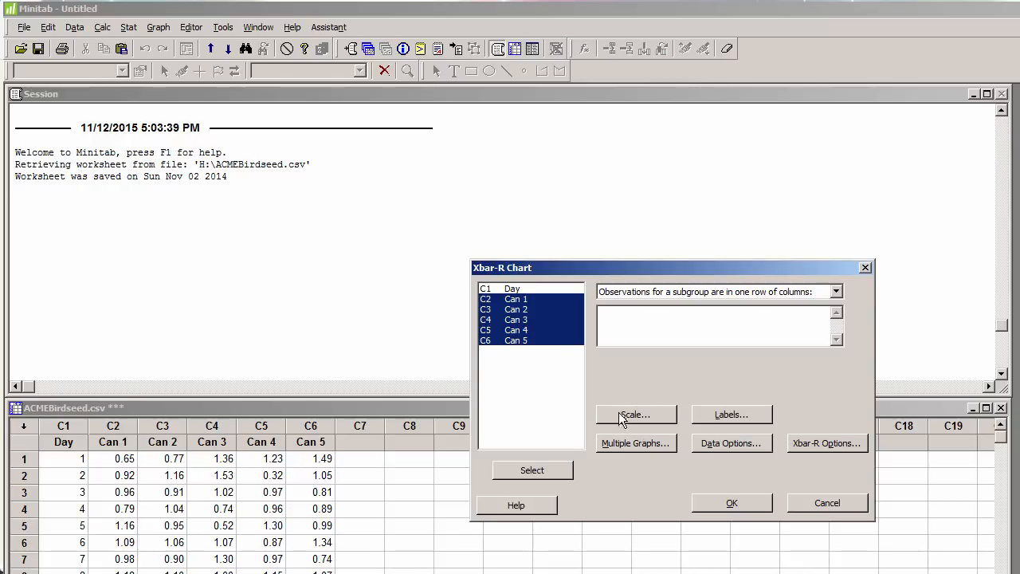
left_click(532, 468)
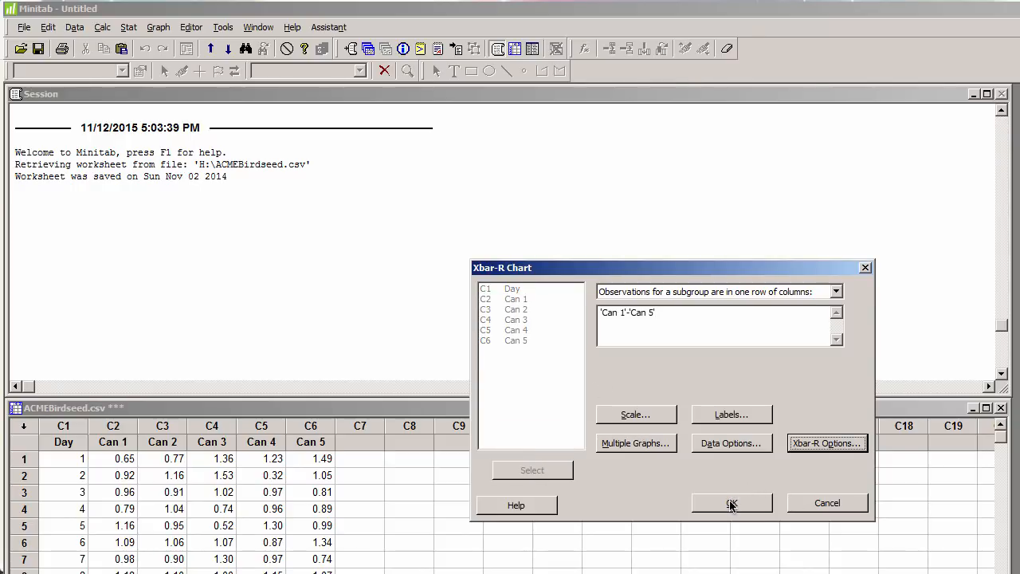
left_click(729, 502)
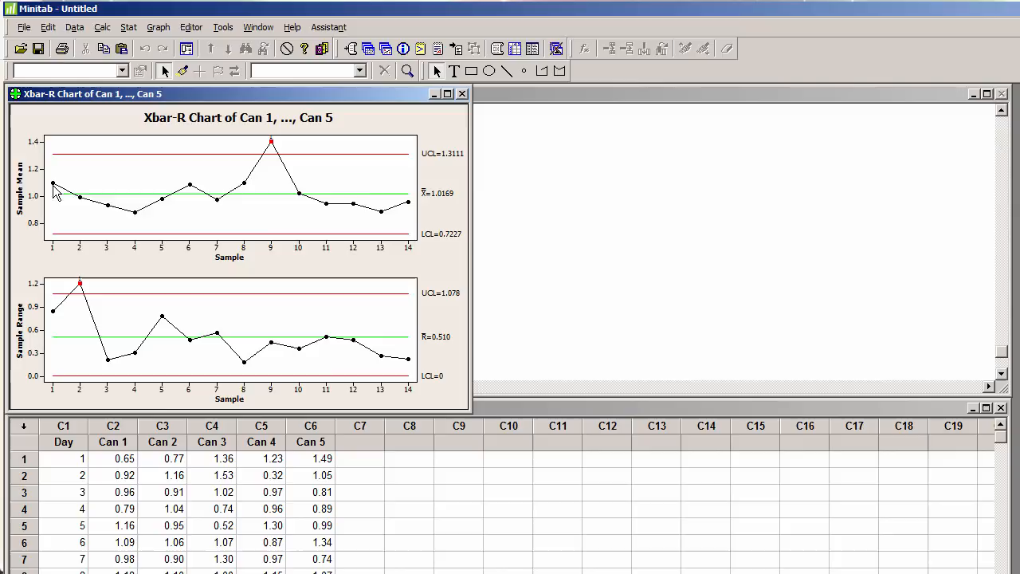
mouse_move(80, 199)
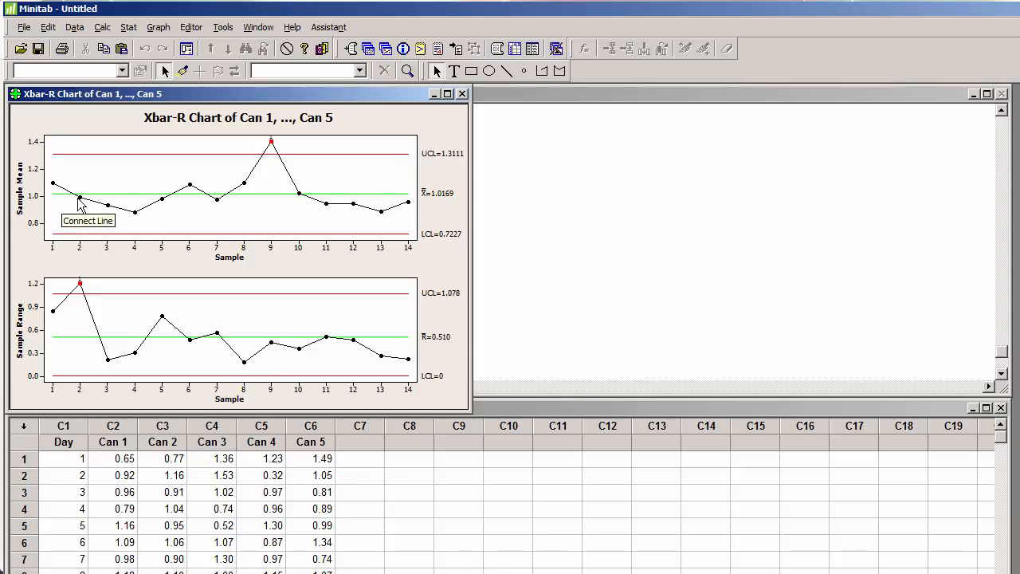
mouse_move(83, 341)
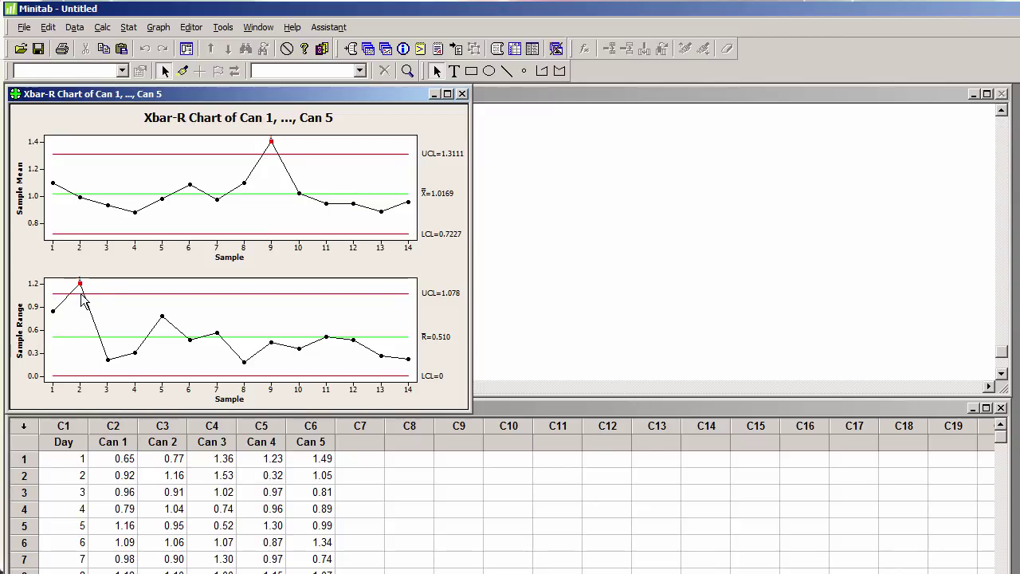
mouse_move(83, 303)
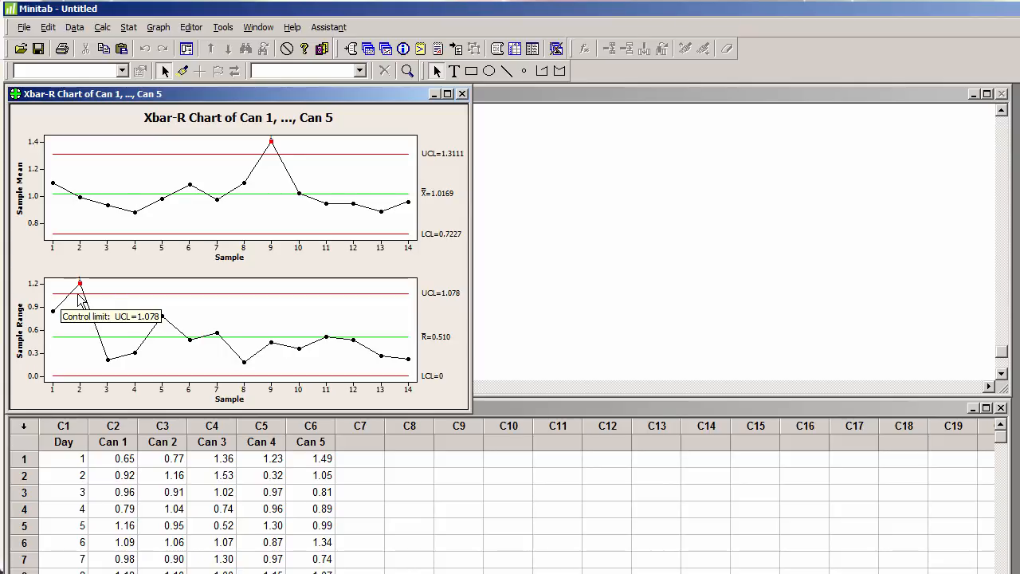
mouse_move(268, 162)
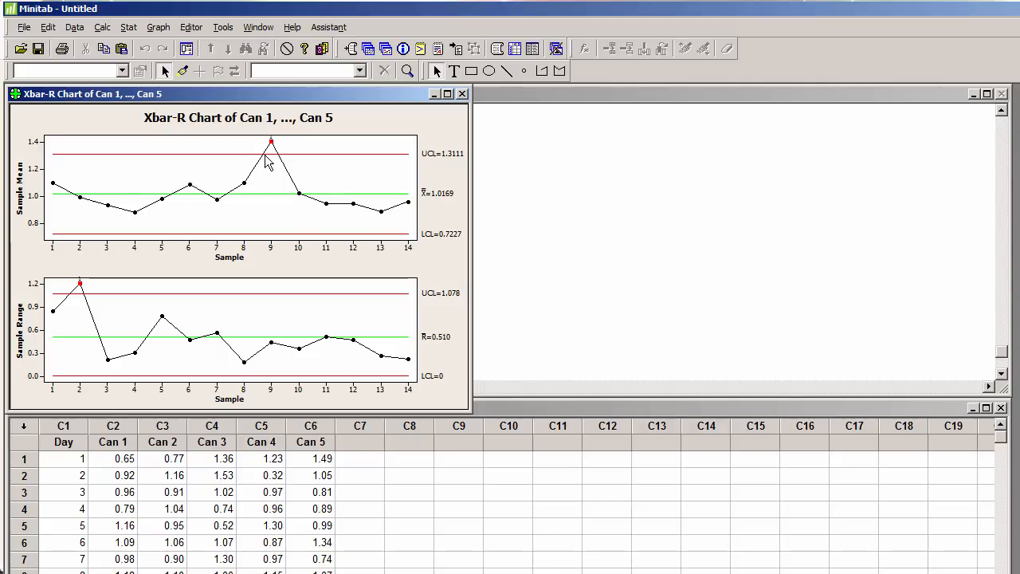
mouse_move(276, 161)
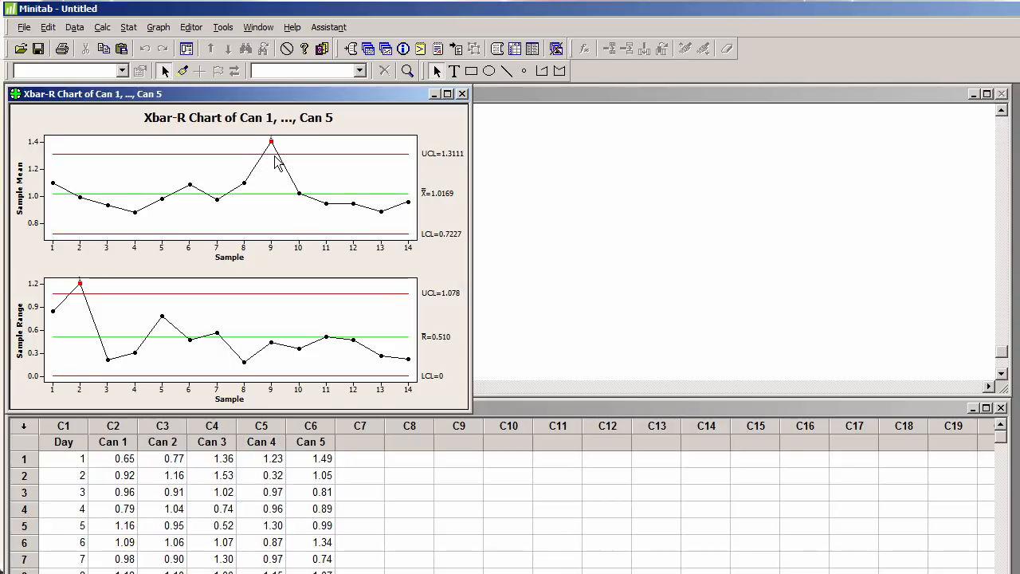
mouse_move(274, 162)
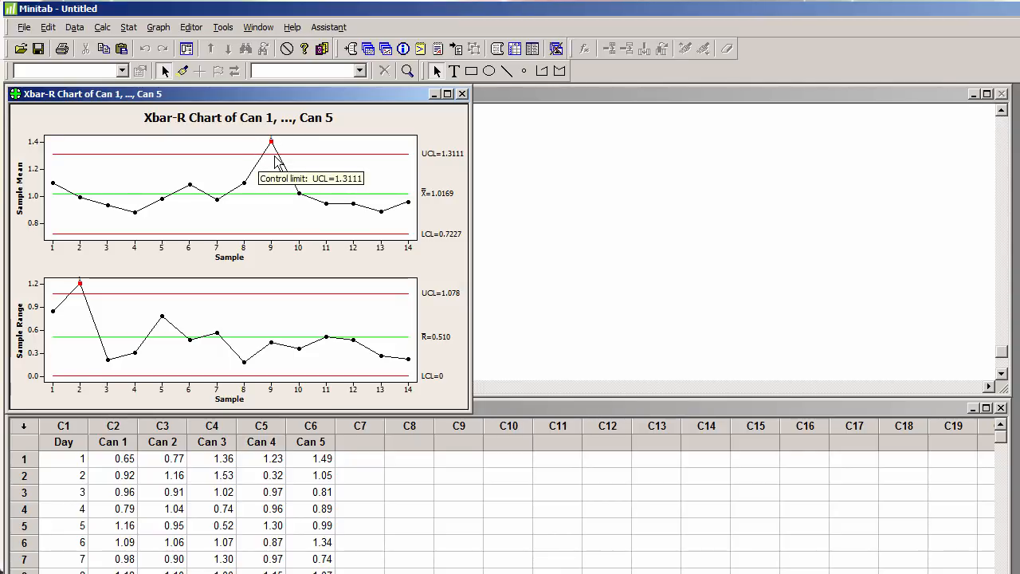